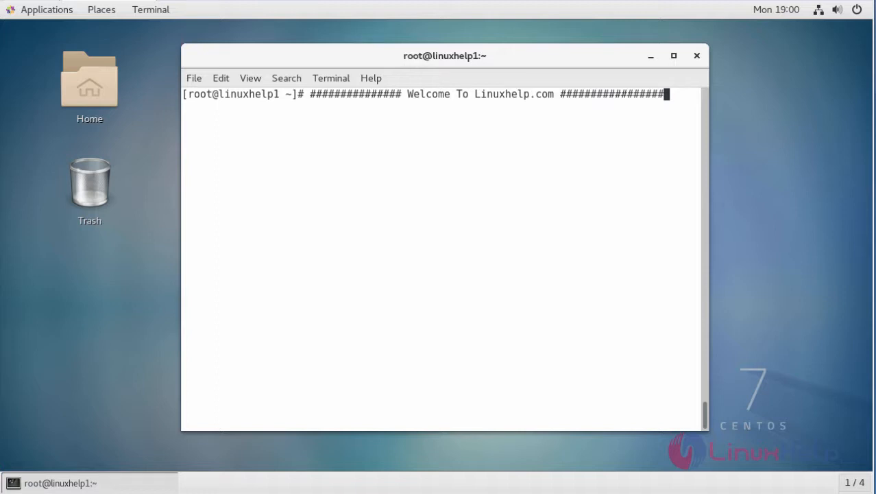
mouse_move(565, 284)
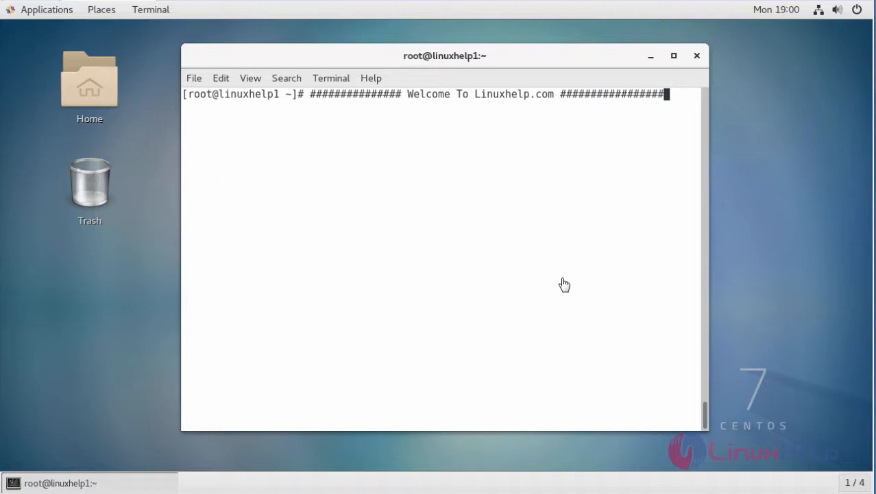
Step: Download the YetiForceCRM 3.1.0 zip from GitHub with wget, saved as 3.1.0.zip.1
key("Return")
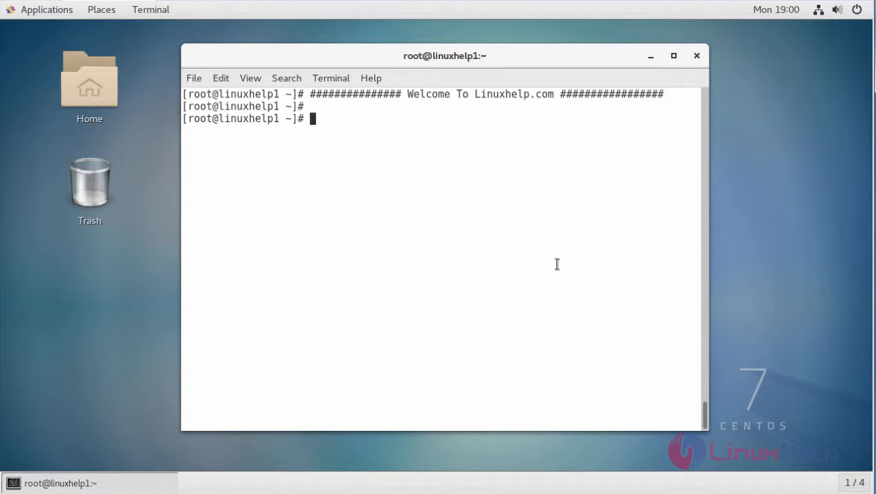
type("wget https://github.com/YetiForceCompany/YetiForceCRM/archive/3.1.0.zip")
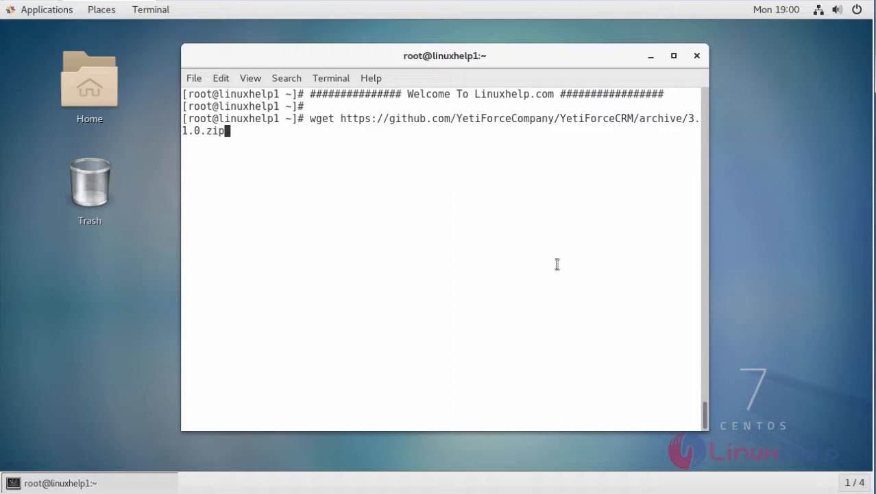
key("Return")
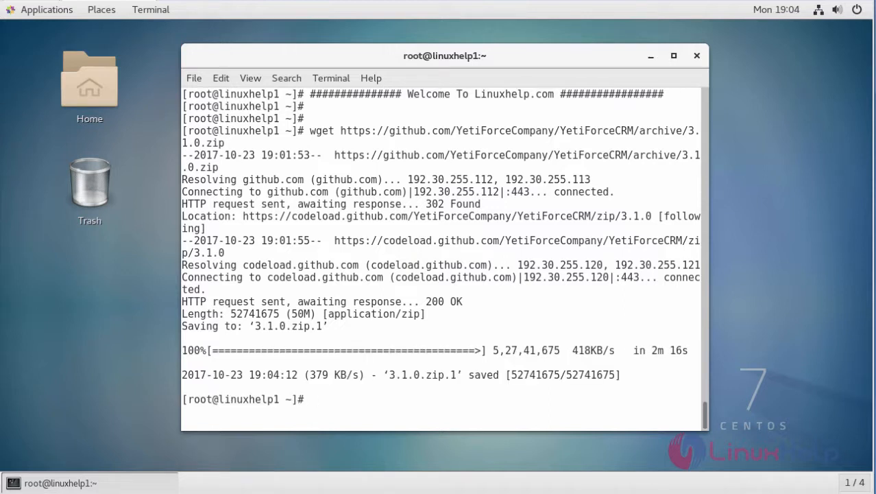
Step: Unzip 3.1.0.zip.1 into /var/www/html/, producing the YetiForceCRM-3.1.0 folder
double_click(416, 375)
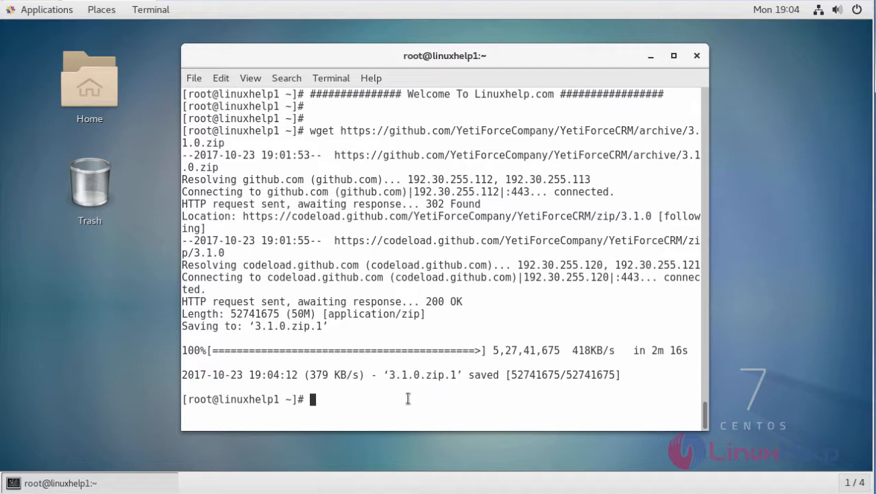
type("unzip 3.1.0.zip.1 -d /var/www/html/")
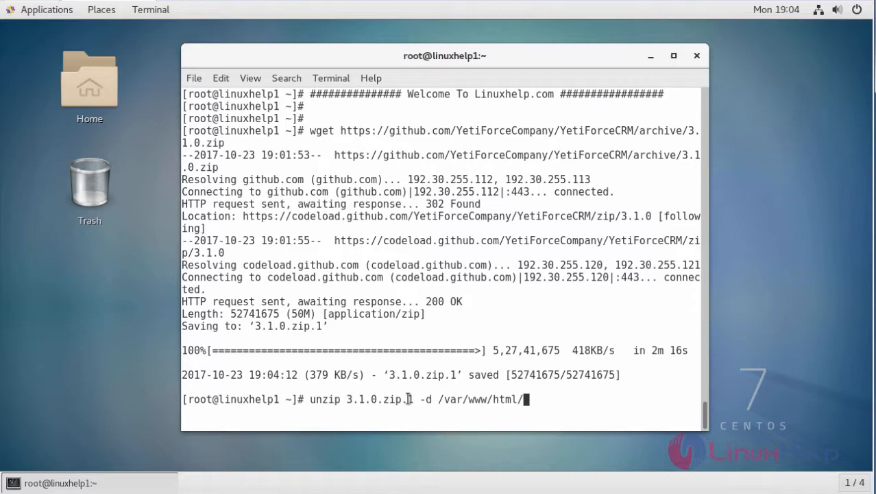
key("Return")
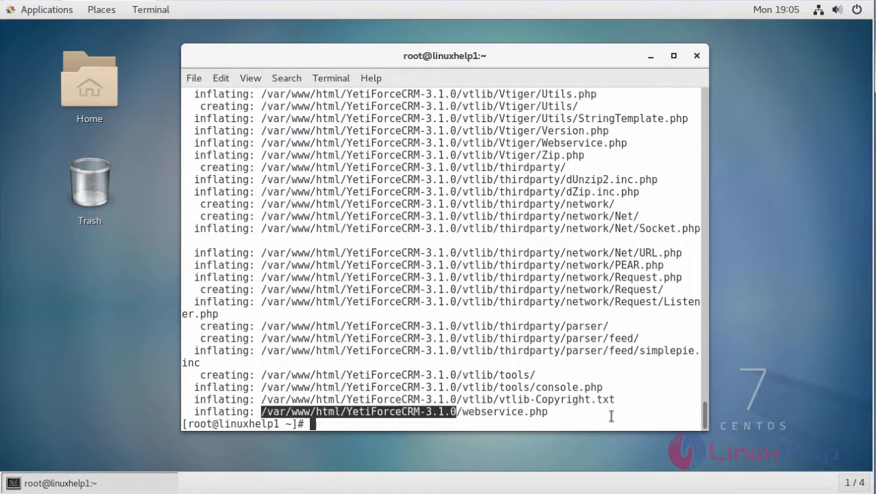
type("mv")
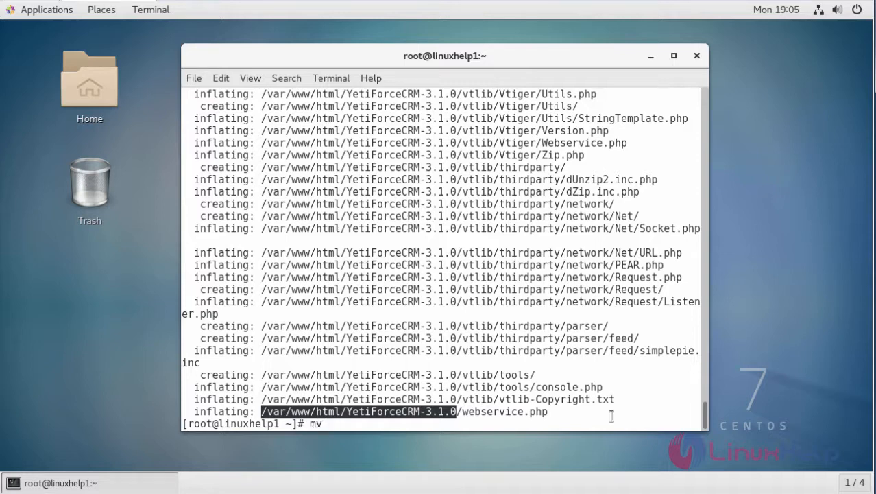
Step: Move /var/www/html/YetiForceCRM-3.1.0 to /var/www/html/yetiforce
type("/var/www/html/YetiForceCRM-3.1.0 /var/www/html/yetiforce")
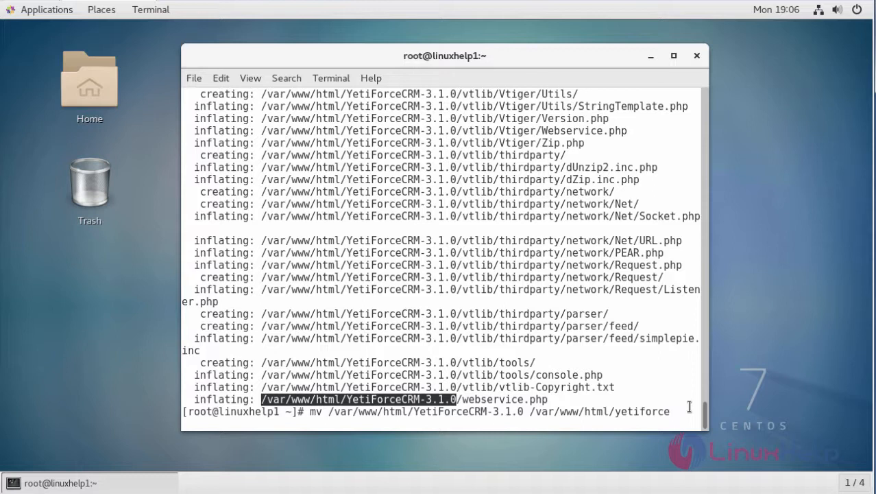
key("Return")
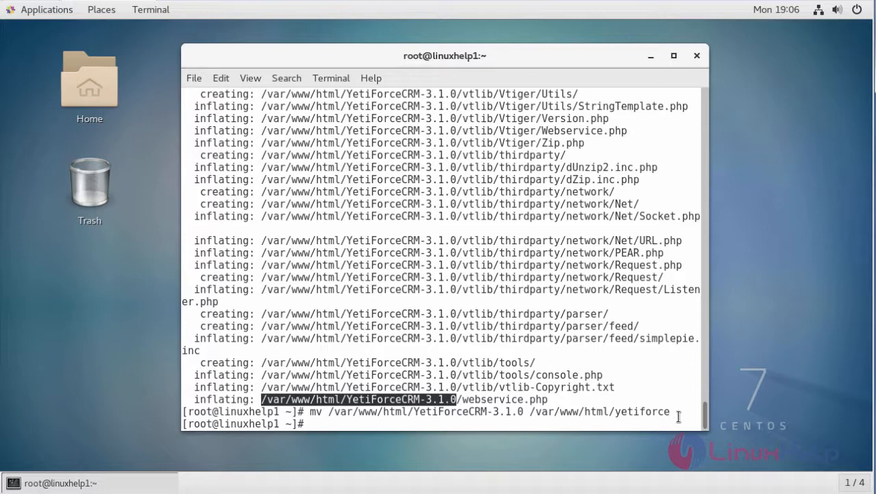
Step: Make apache.apache the recursive owner of /var/www/html/yetiforce and set 775 permissions
type("chown -R apache.apache /var/www/html/yetiforce")
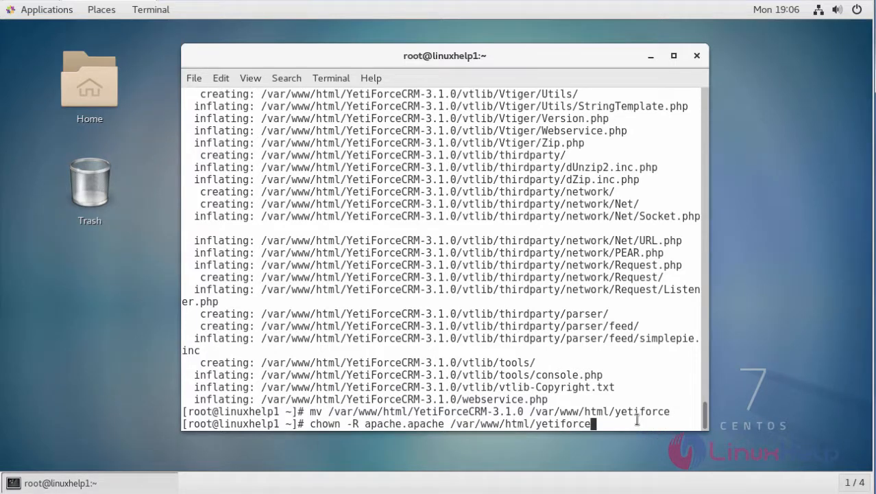
key("Return")
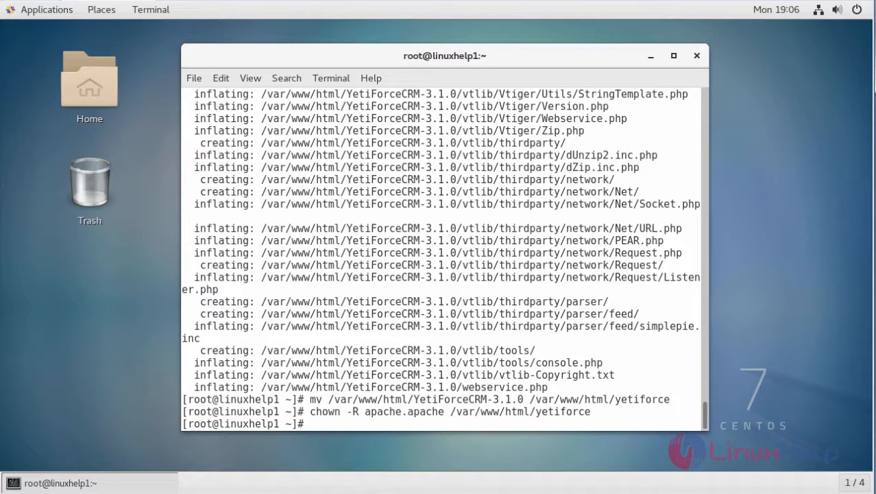
type("chmod -R 775 /var/www/html/yetiforce")
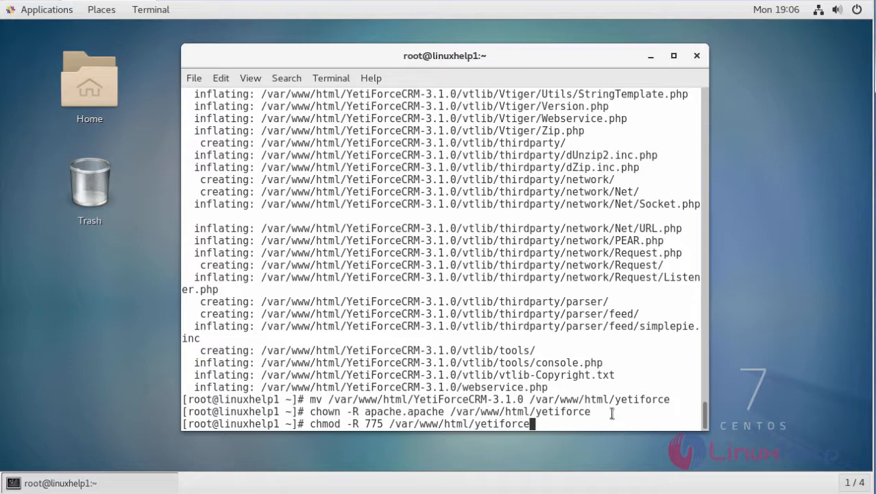
key("Return")
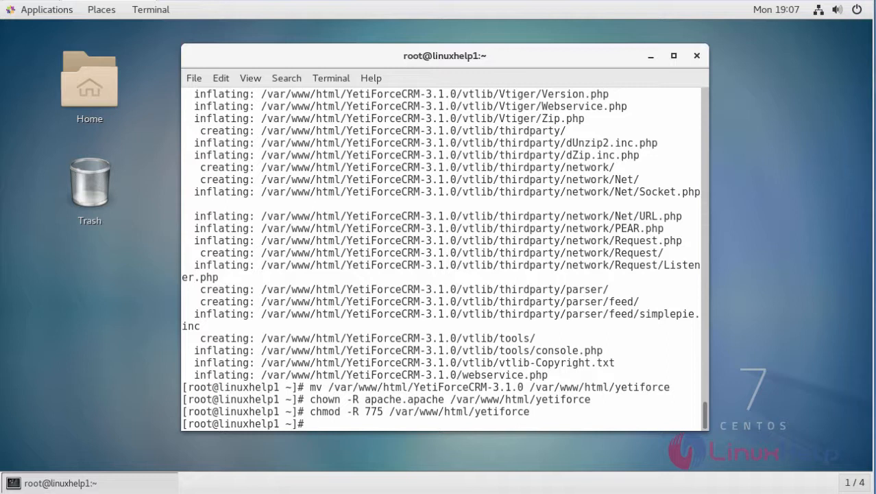
Step: Edit /etc/httpd/conf.d/yetiforce.conf with the yetiforce.abc VirtualHost and save it with :wq
type("vim /etc/httpd/conf.d/yetiforce.conf")
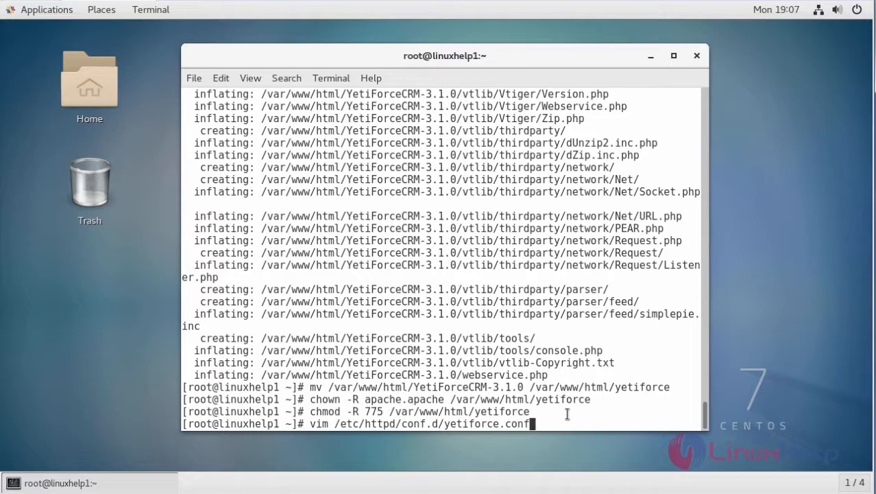
key("Return")
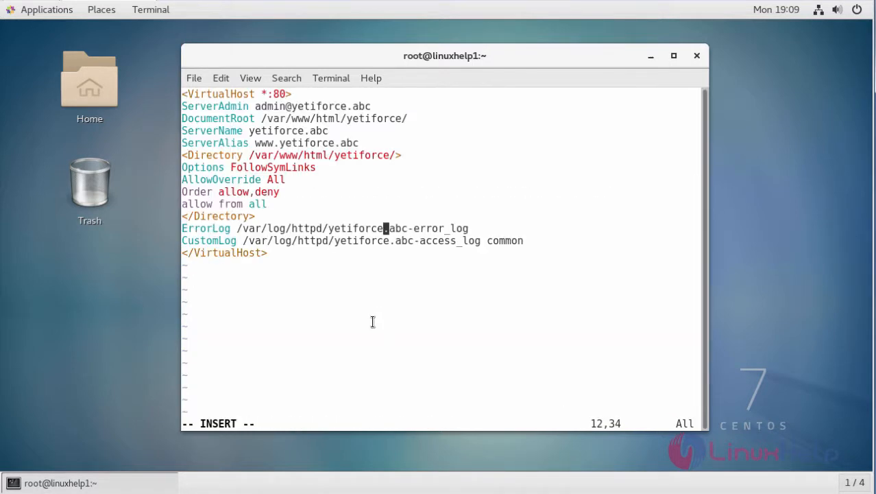
type(":wq")
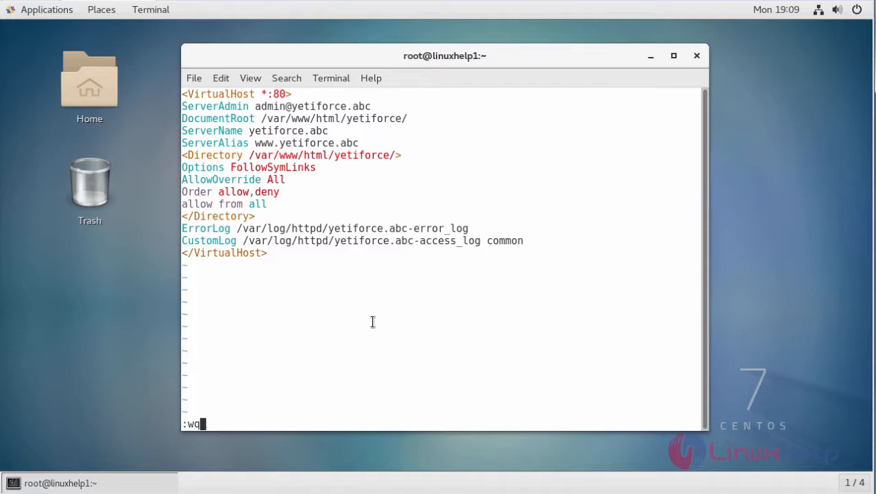
key("Return")
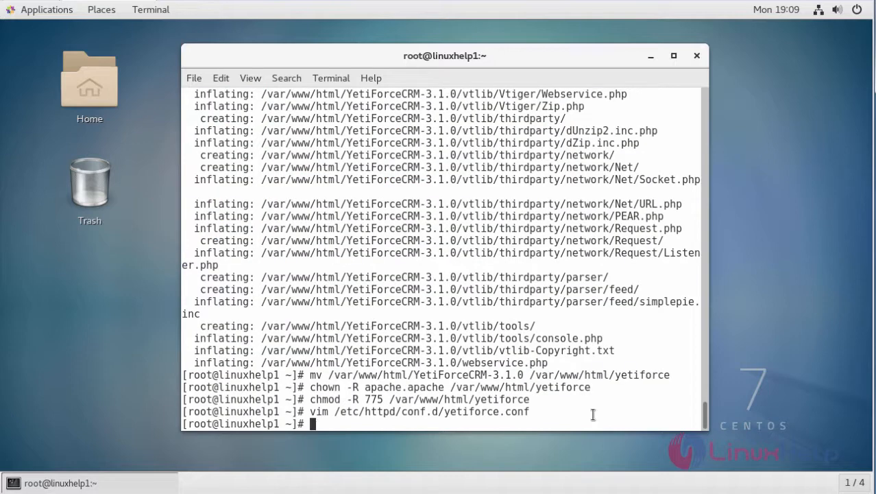
Step: Edit /etc/hosts in vim to map yetiforce.abc
type("vim /")
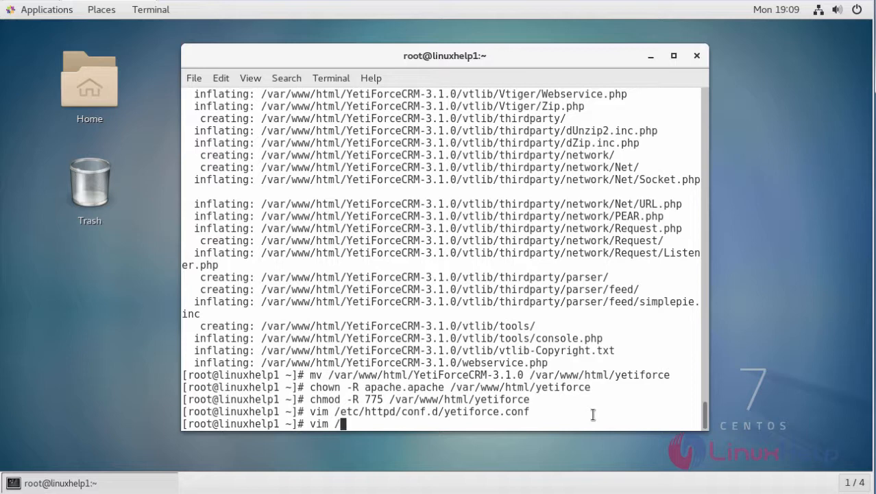
type("/etc/hosts")
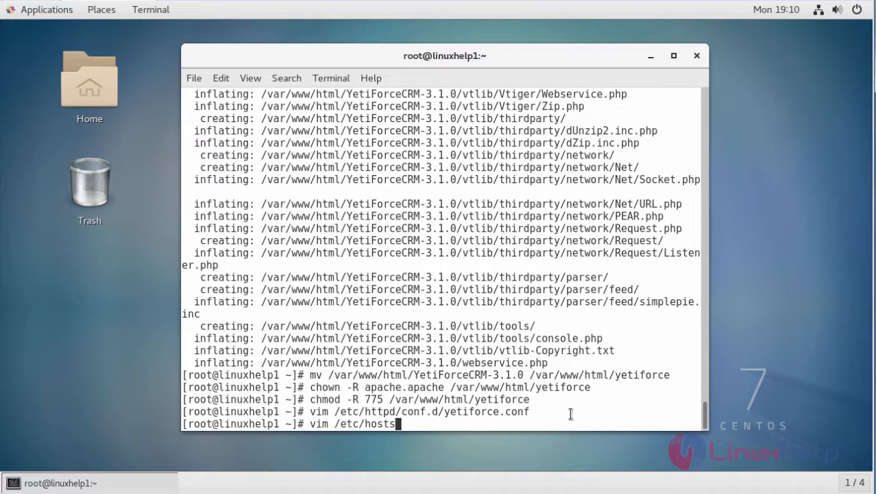
key("Return")
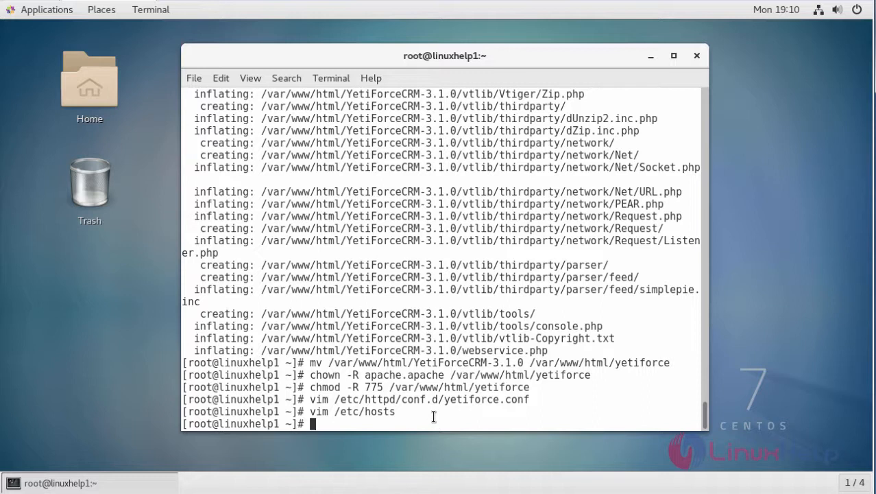
Step: Restart the httpd service with systemctl
type("systemctl  restart")
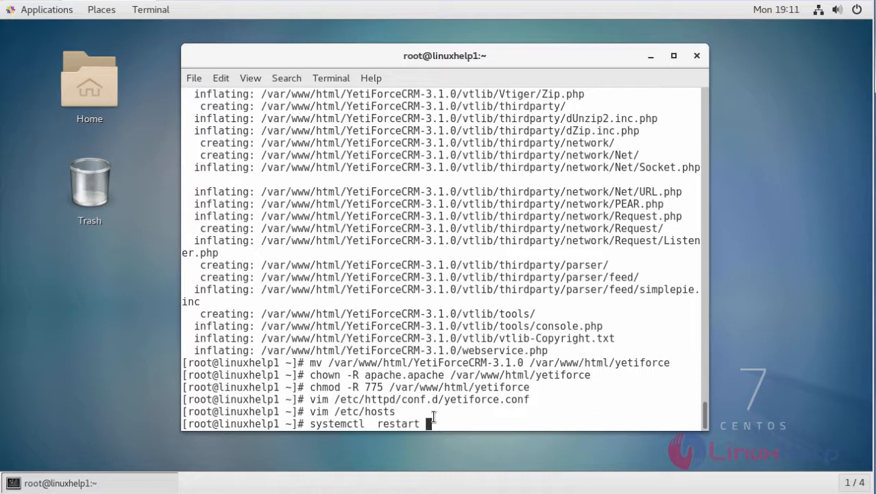
type("httpd")
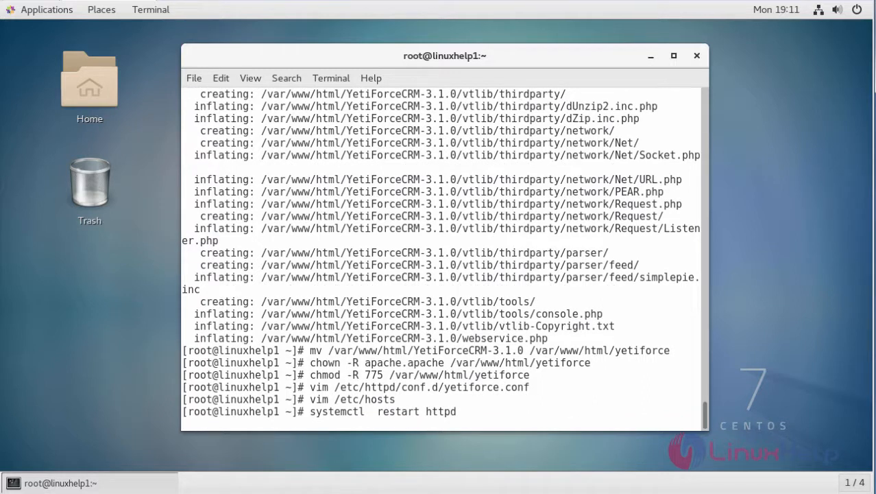
key("Return")
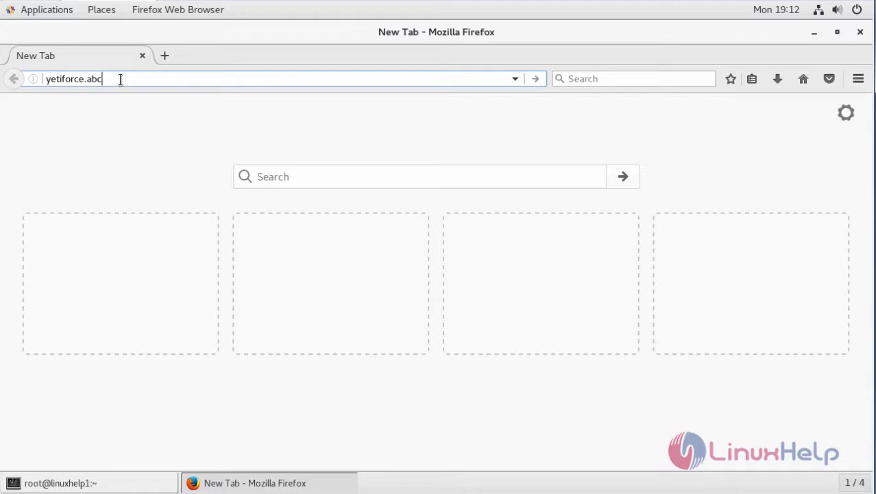
Step: Load yetiforce.abc, start the installation and continue to the PHP requirements check
key("Return")
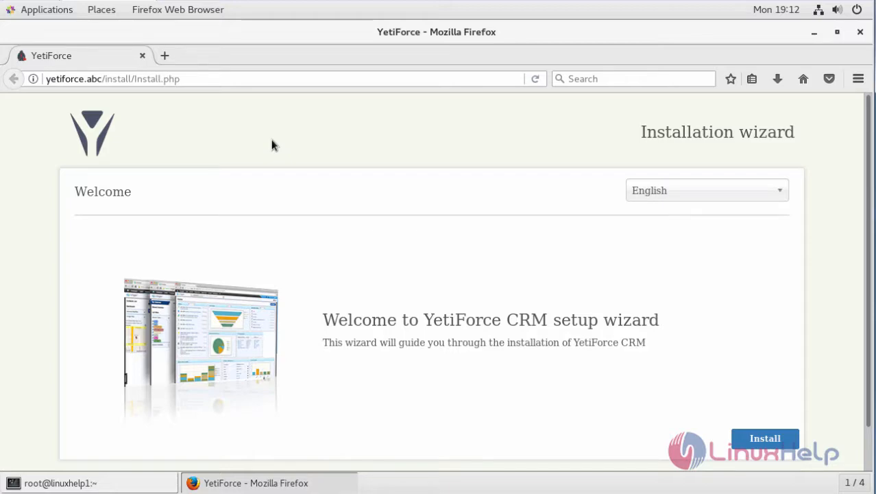
scroll("down", 3)
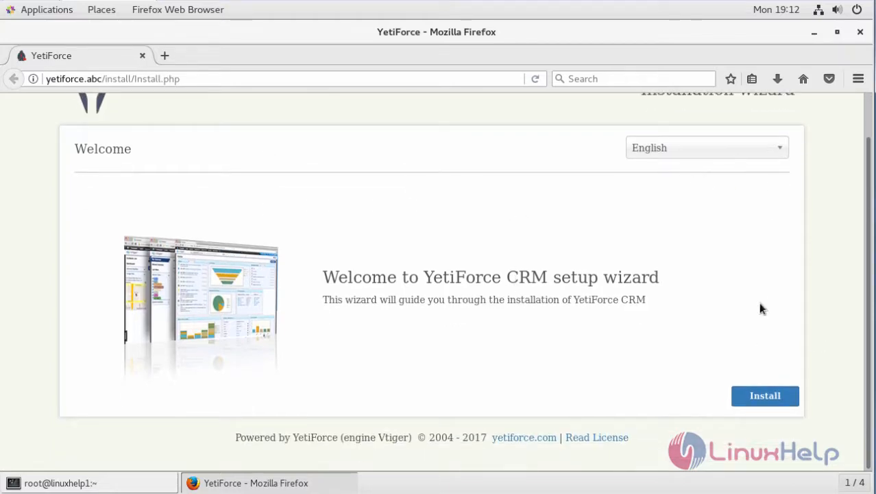
left_click(765, 395)
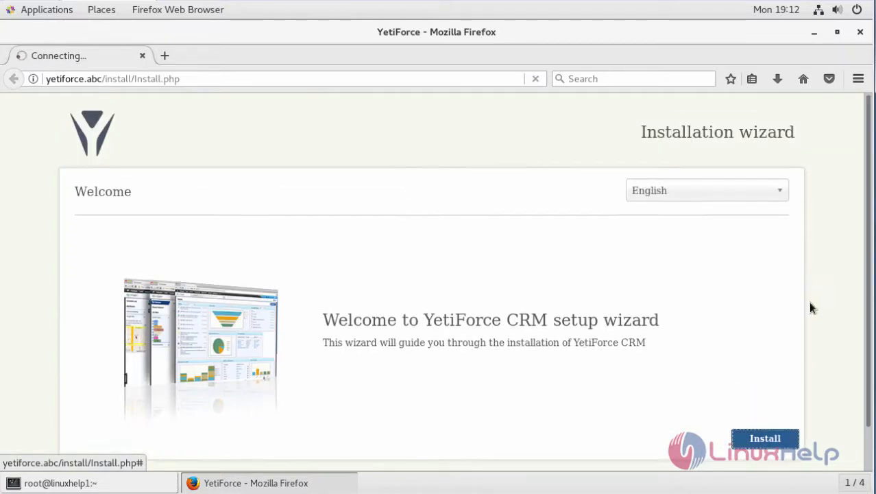
left_click(765, 438)
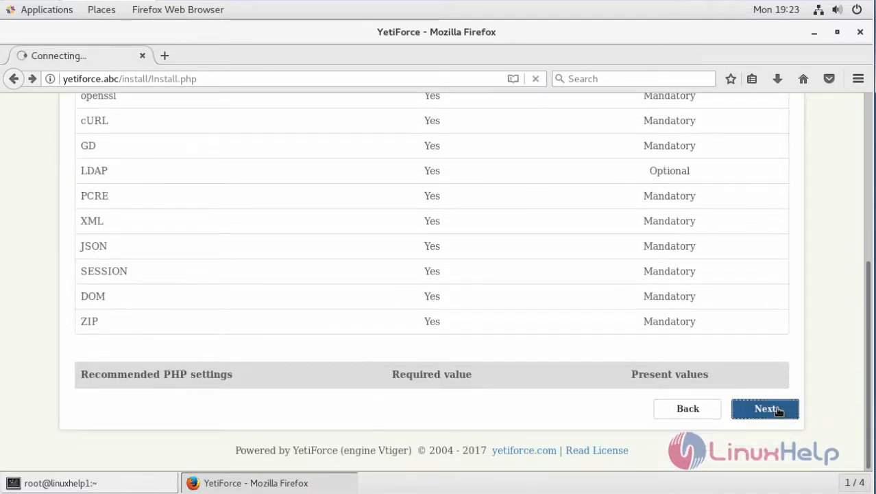
left_click(765, 408)
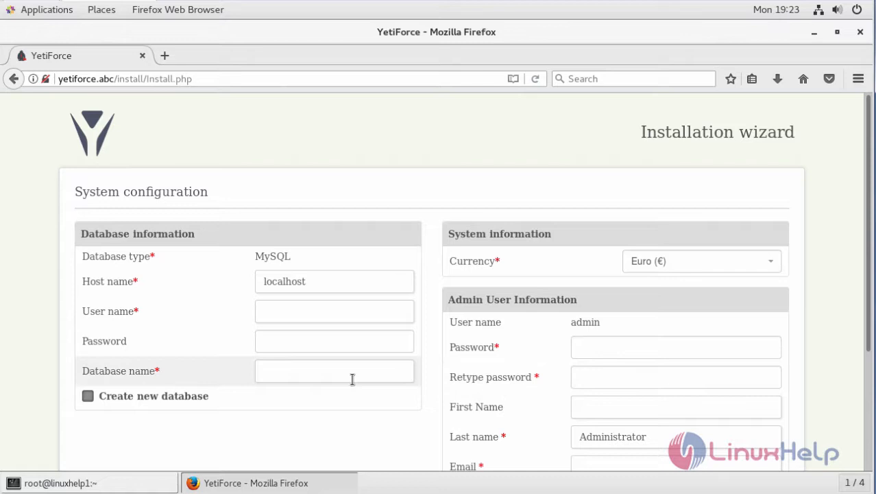
left_click(335, 310)
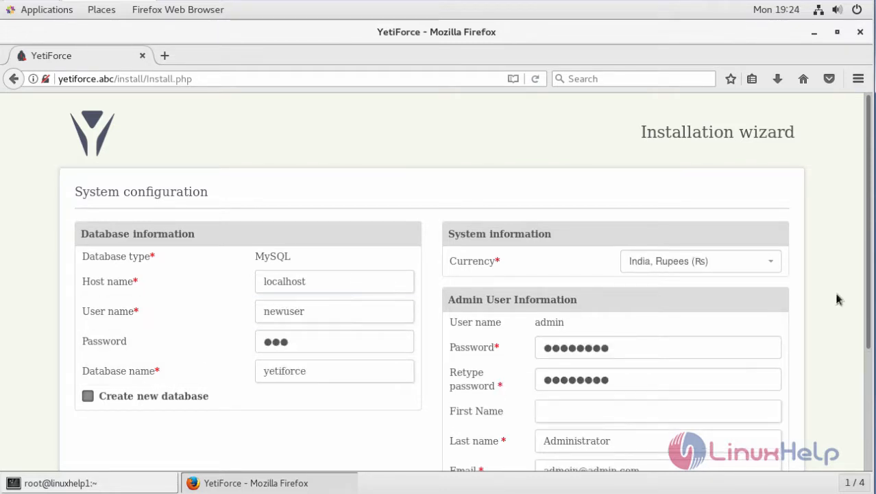
mouse_move(832, 316)
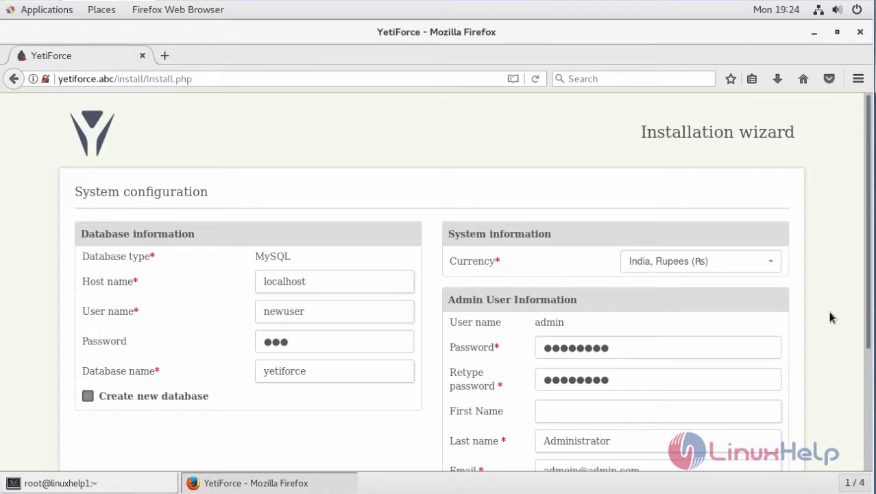
scroll("down", 3)
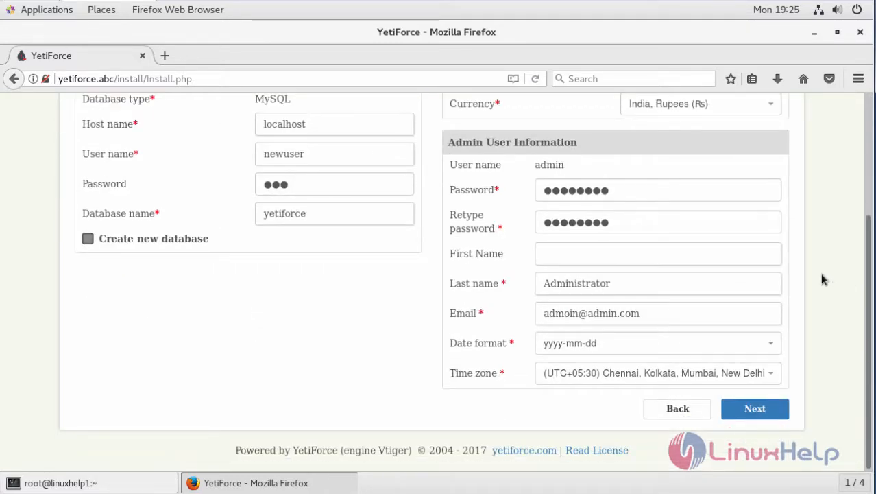
left_click(754, 408)
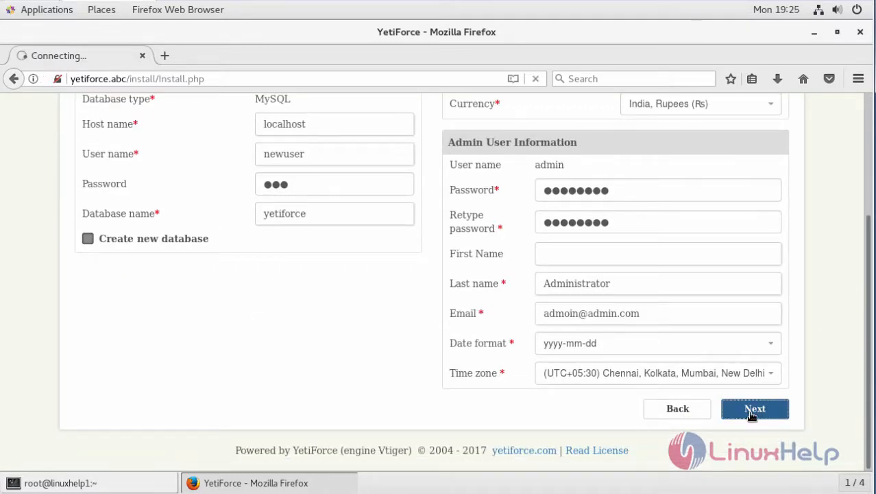
Step: Dismiss Firefox's save-login offer and confirm the settings to run the installation
left_click(754, 409)
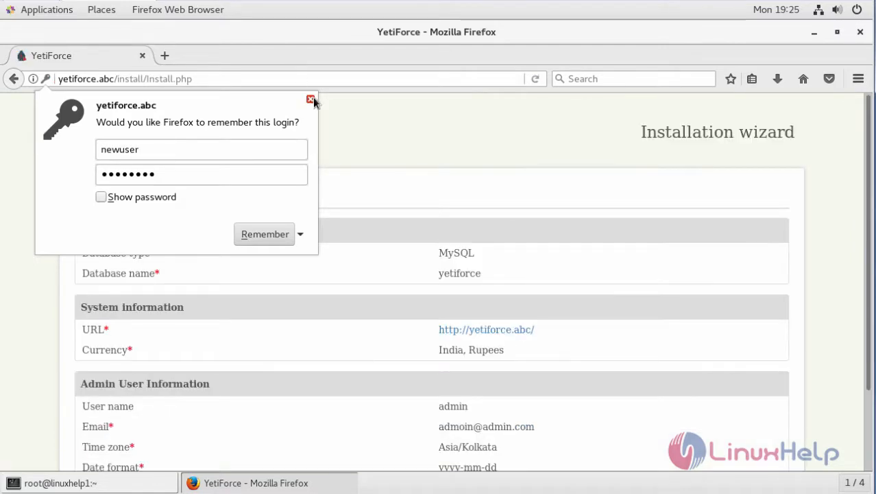
left_click(310, 100)
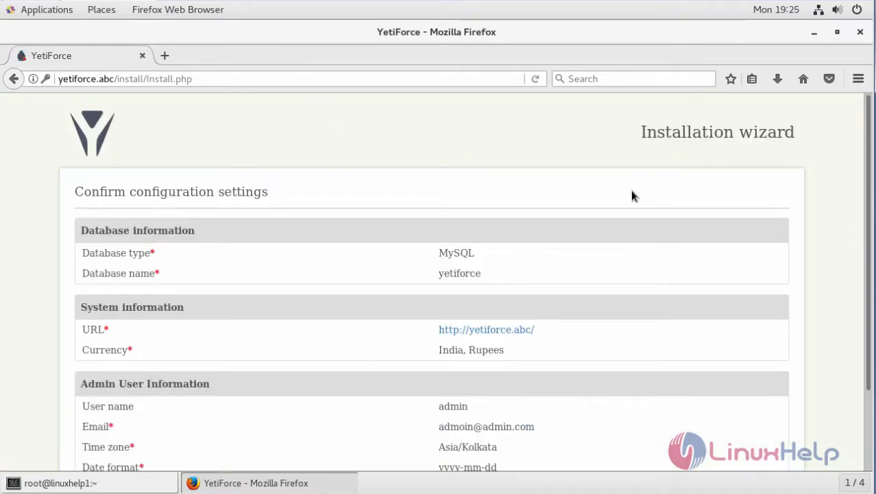
scroll("down", 3)
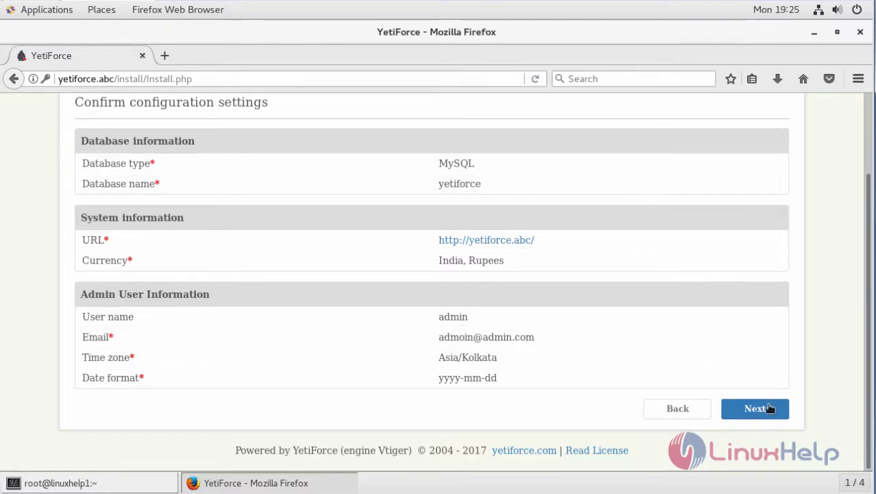
left_click(754, 408)
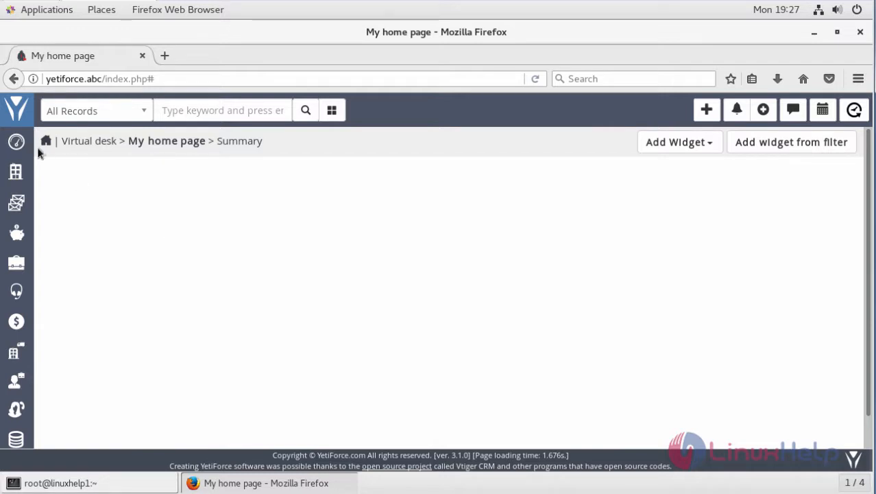
Step: Expand the CRM modules sidebar on the Administrator home page
left_click(16, 110)
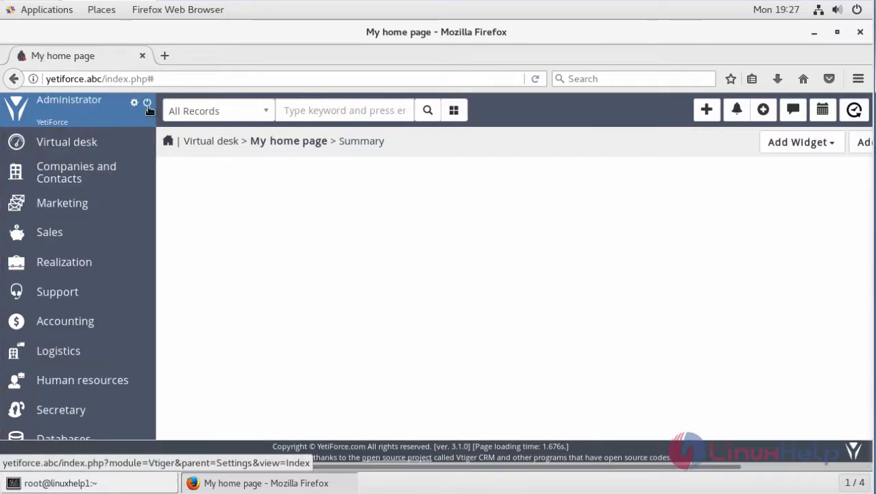
left_click(60, 482)
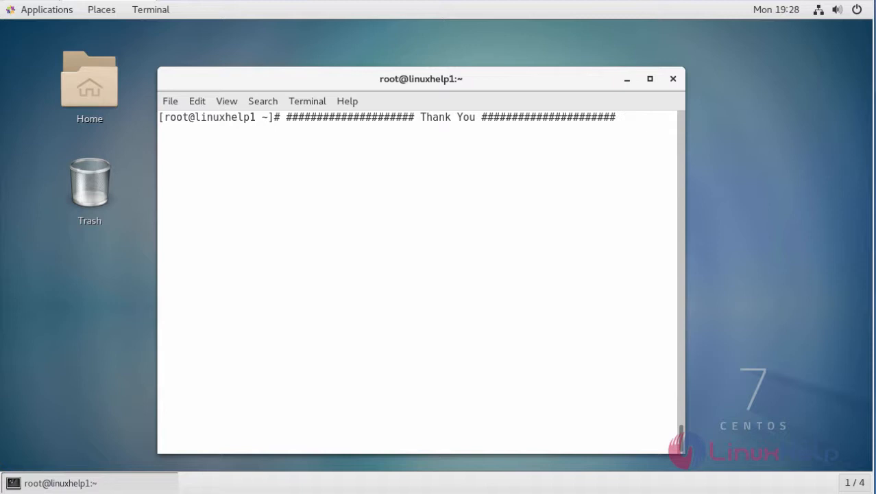